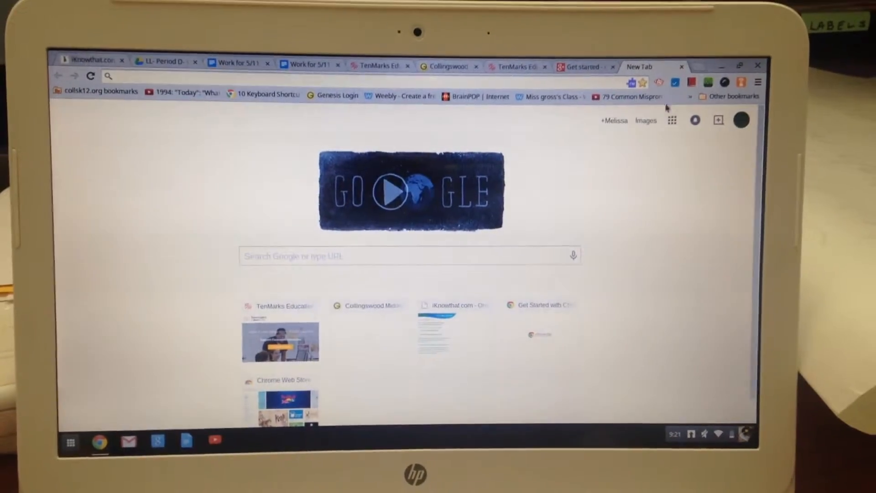
# Step: Go to YouTube from the new tab page's Google apps menu
pyautogui.click(671, 120)
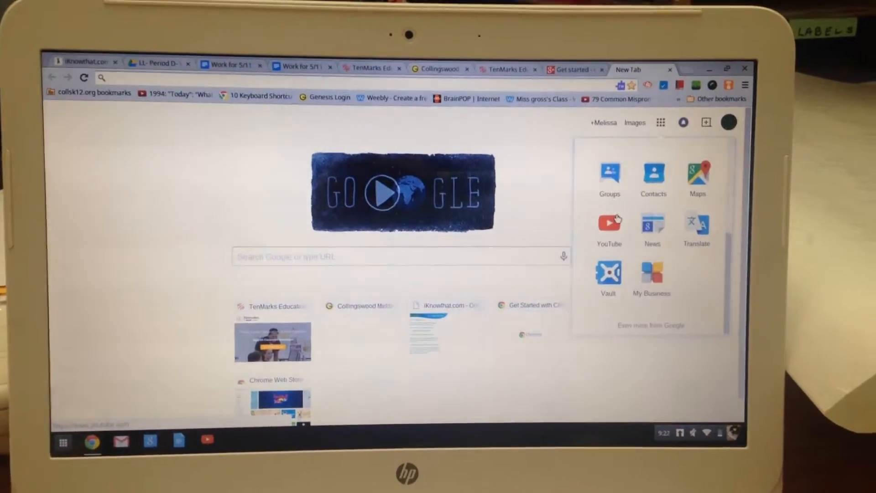
pyautogui.click(609, 226)
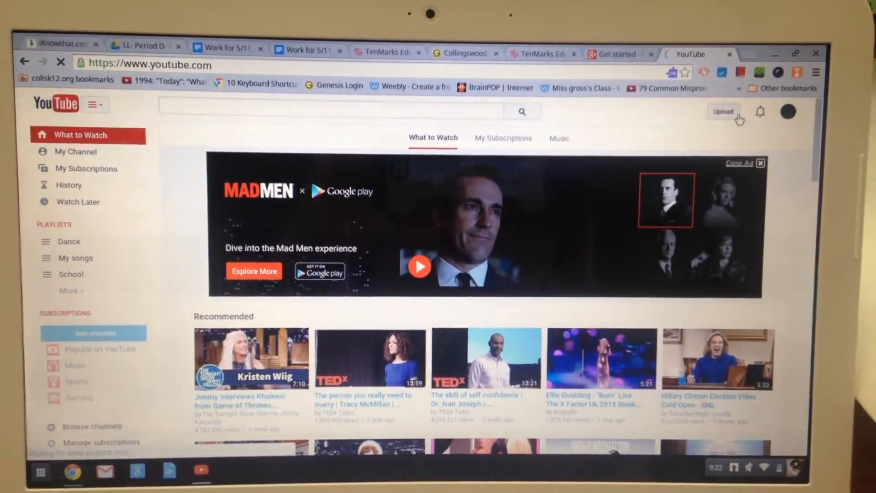
# Step: Start a new video upload and show the Public/Unlisted/Private visibility choices
pyautogui.click(723, 110)
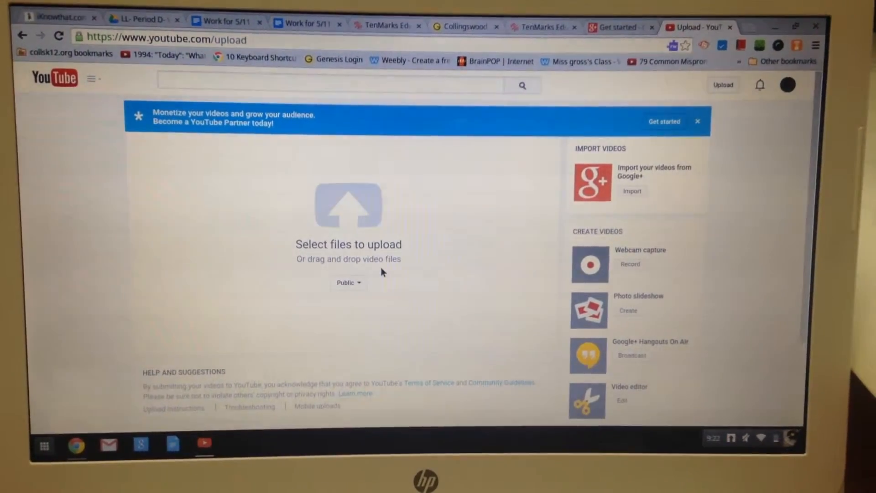
pyautogui.moveTo(348, 282)
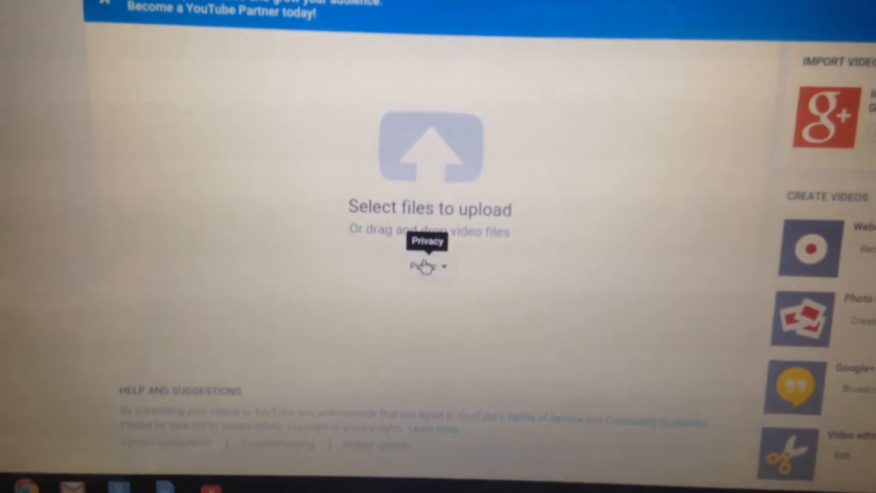
pyautogui.click(425, 265)
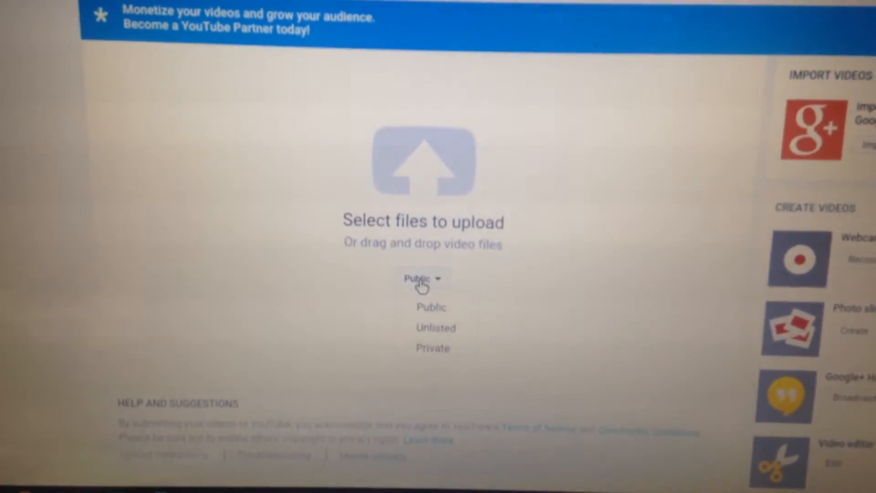
pyautogui.moveTo(430, 350)
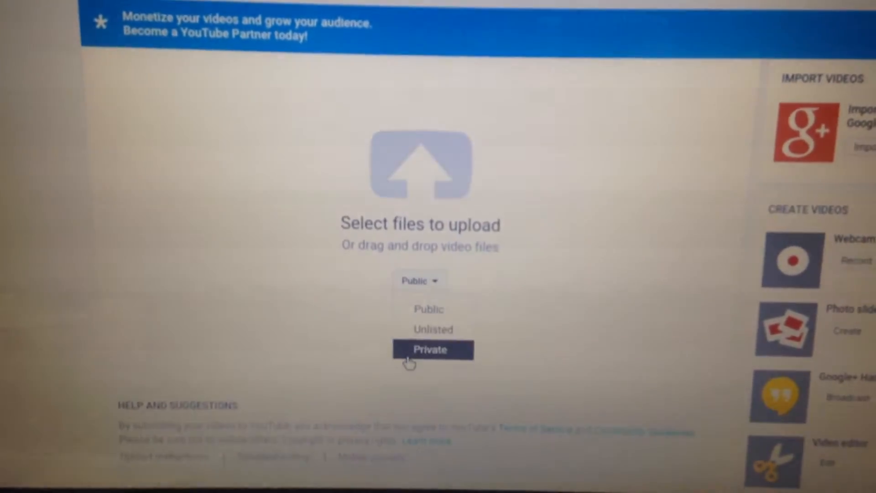
# Step: Set the upcoming upload's privacy to Private
pyautogui.click(430, 350)
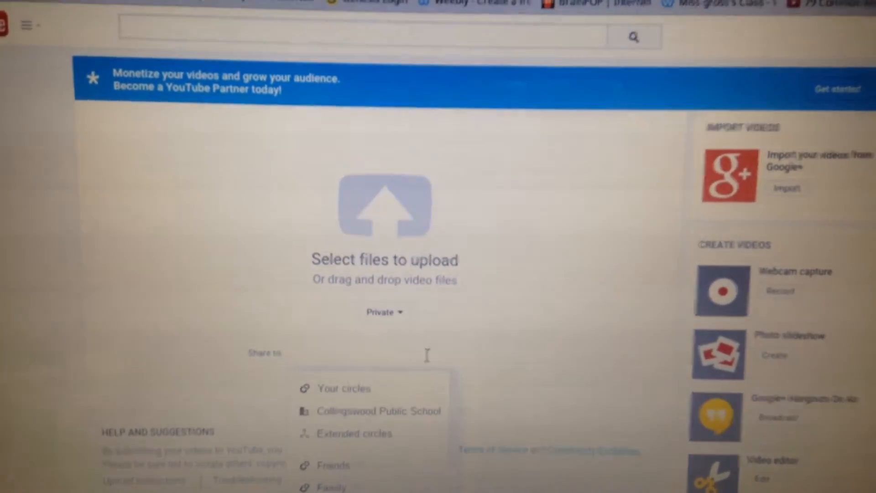
pyautogui.scroll(-3)
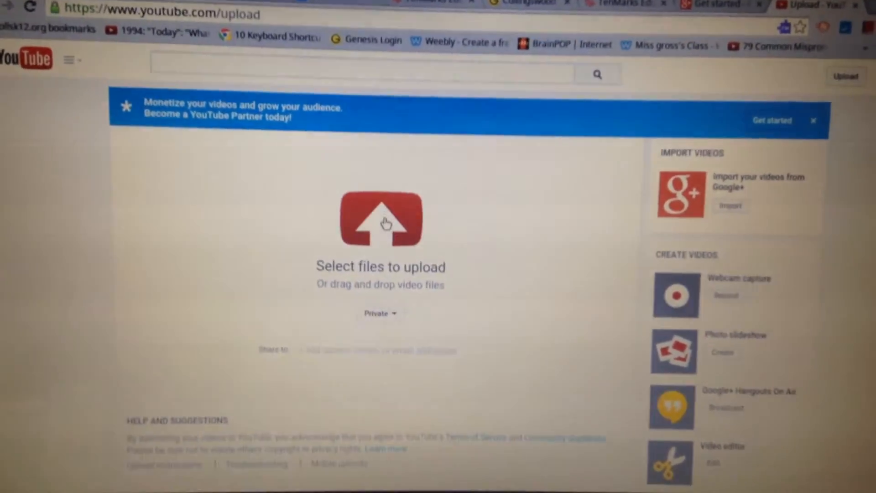
# Step: Browse for an upload file, reaching the connected Apple iPhone via Downloads in Files
pyautogui.click(380, 218)
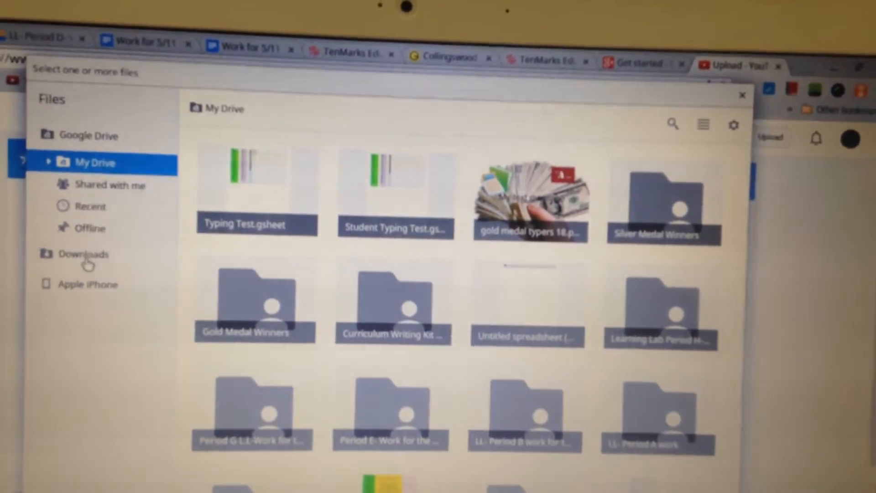
pyautogui.click(84, 254)
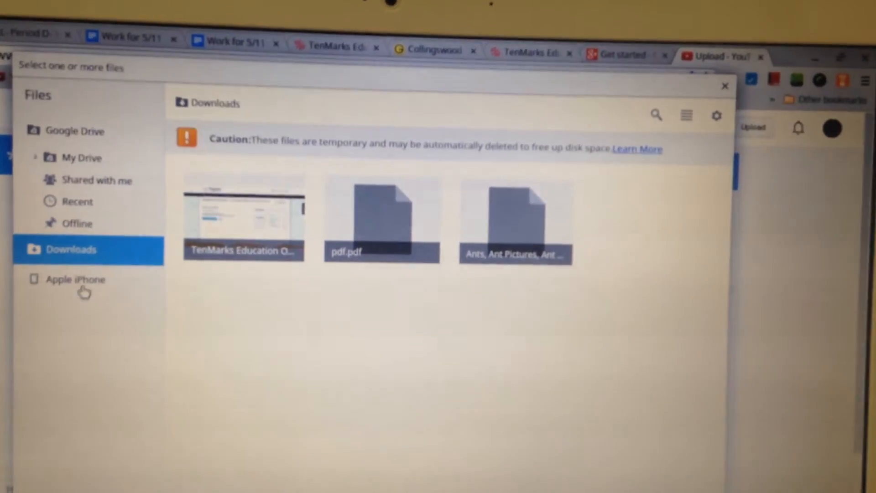
pyautogui.click(76, 279)
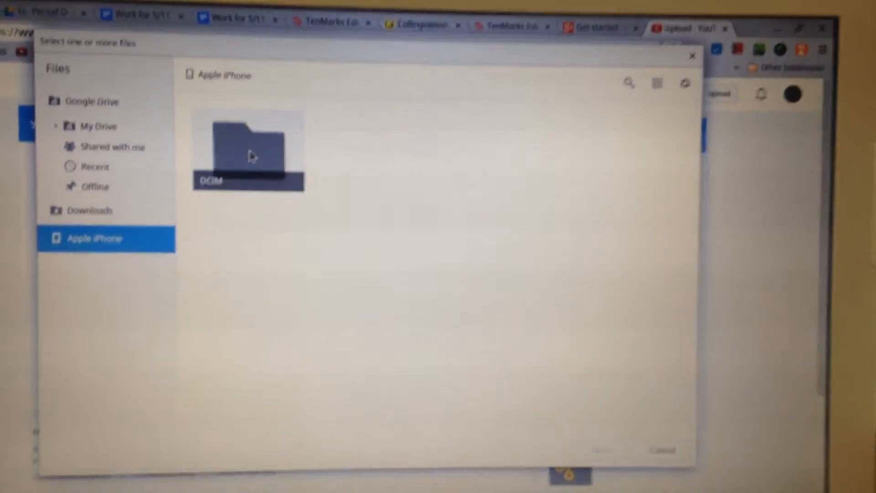
# Step: Choose IMG_1467.MOV from the iPhone's DCIM/823WGTMA folder so its upload begins
pyautogui.doubleClick(249, 145)
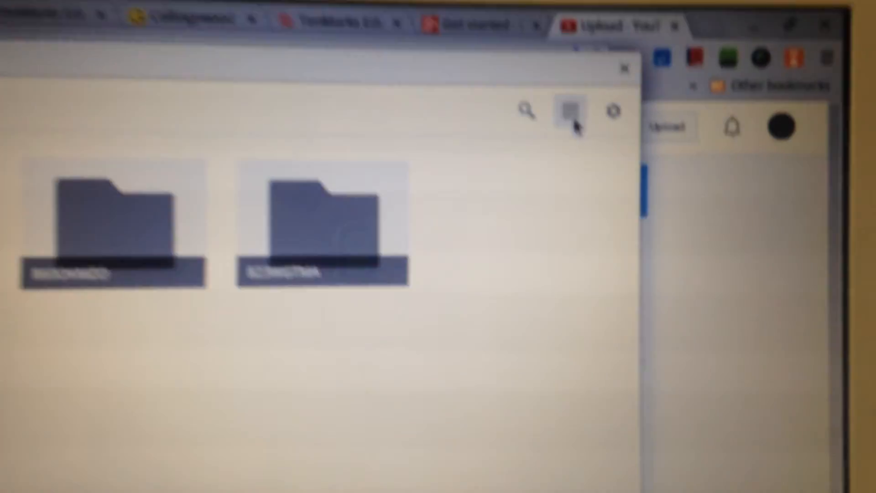
pyautogui.click(568, 111)
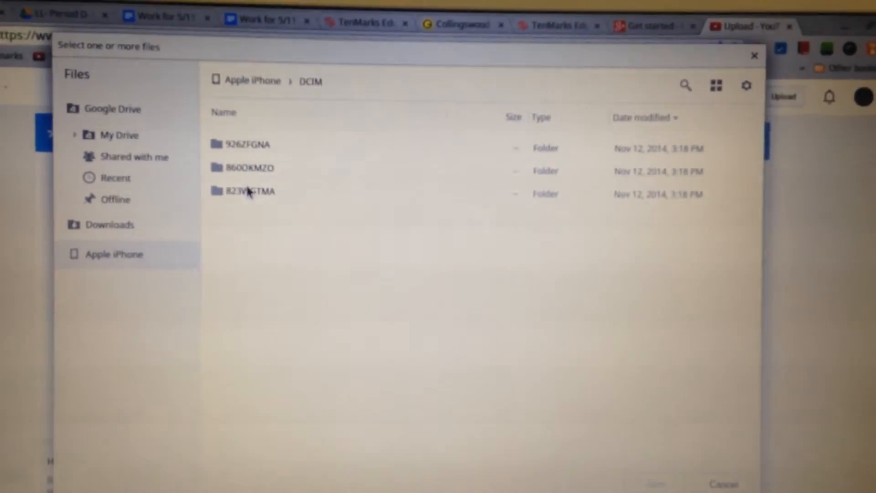
pyautogui.doubleClick(248, 191)
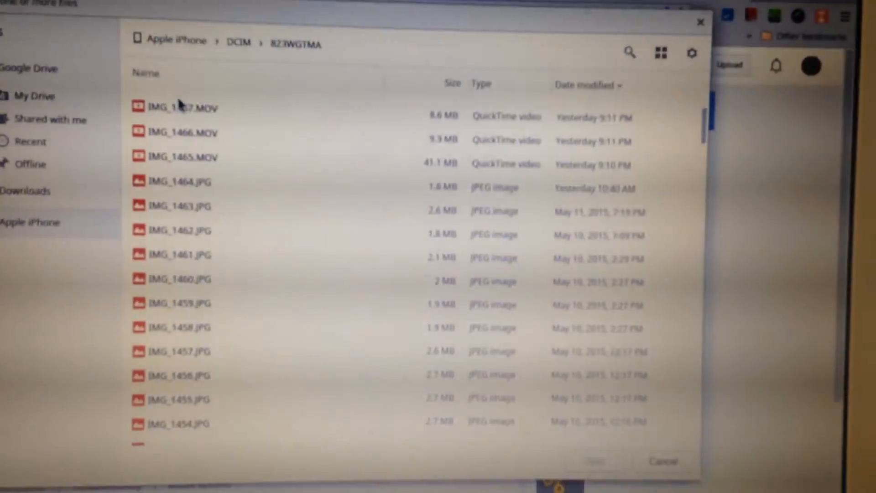
pyautogui.click(179, 108)
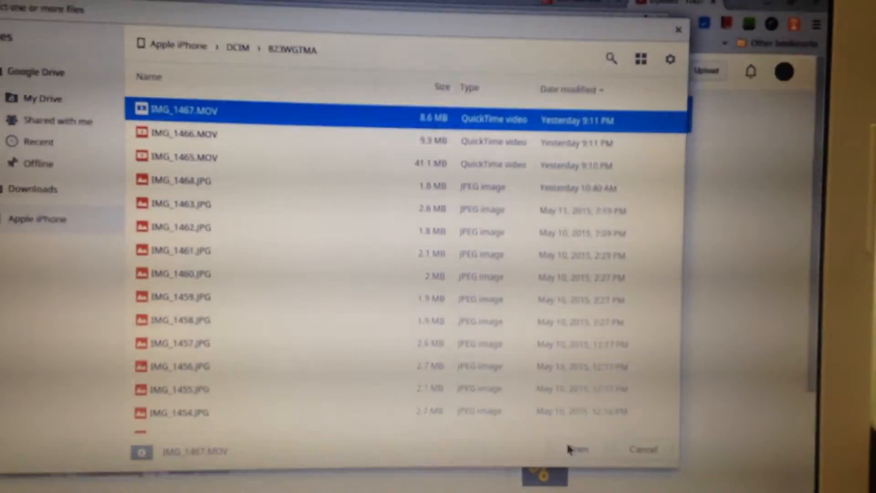
pyautogui.click(579, 450)
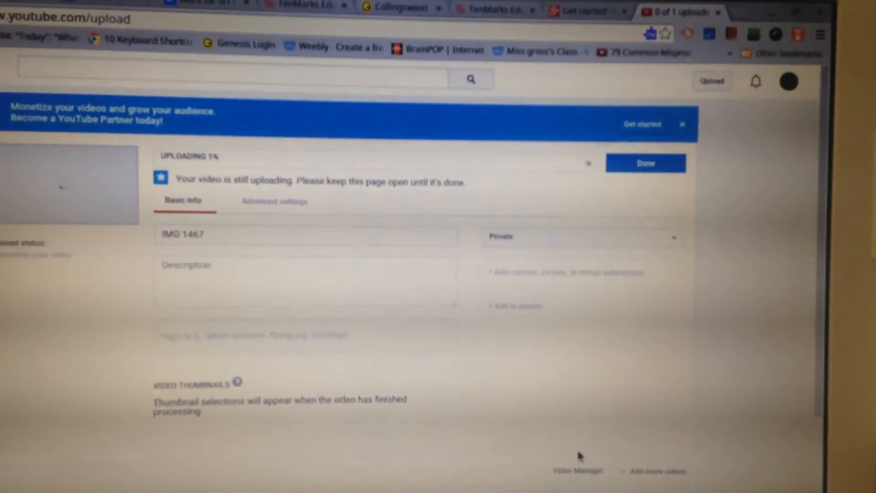